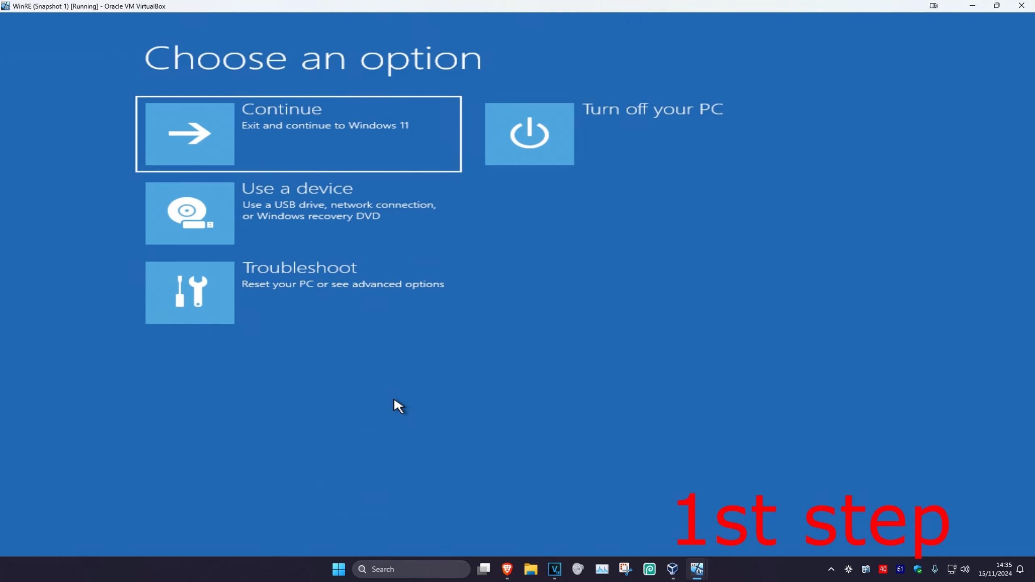
- Choose Continue on the recovery menu to boot into the Windows 11 desktop
left_click(297, 133)
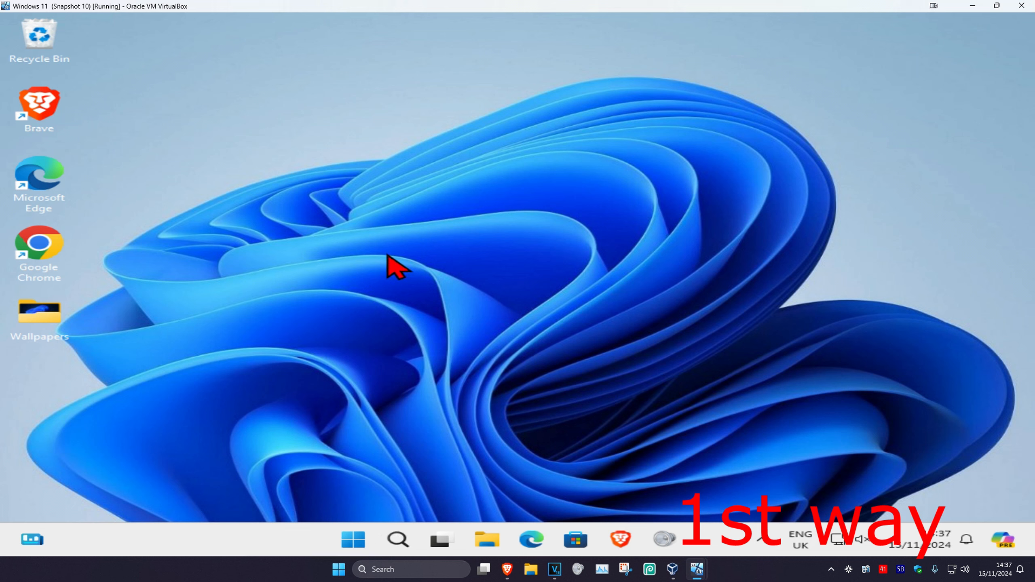
- Search 're' for the Recovery settings page and restart via Advanced startup
type("reset")
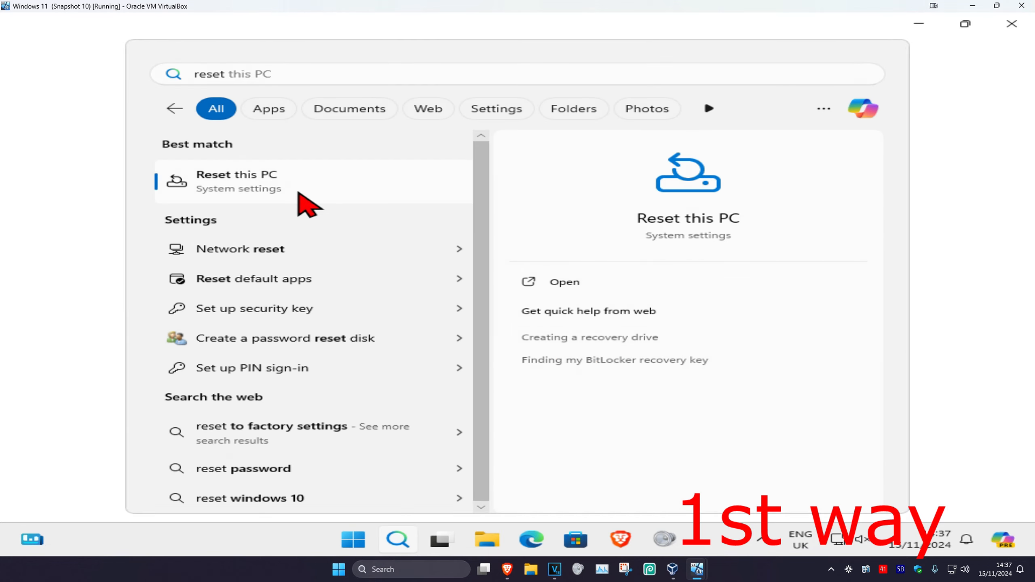
left_click(236, 181)
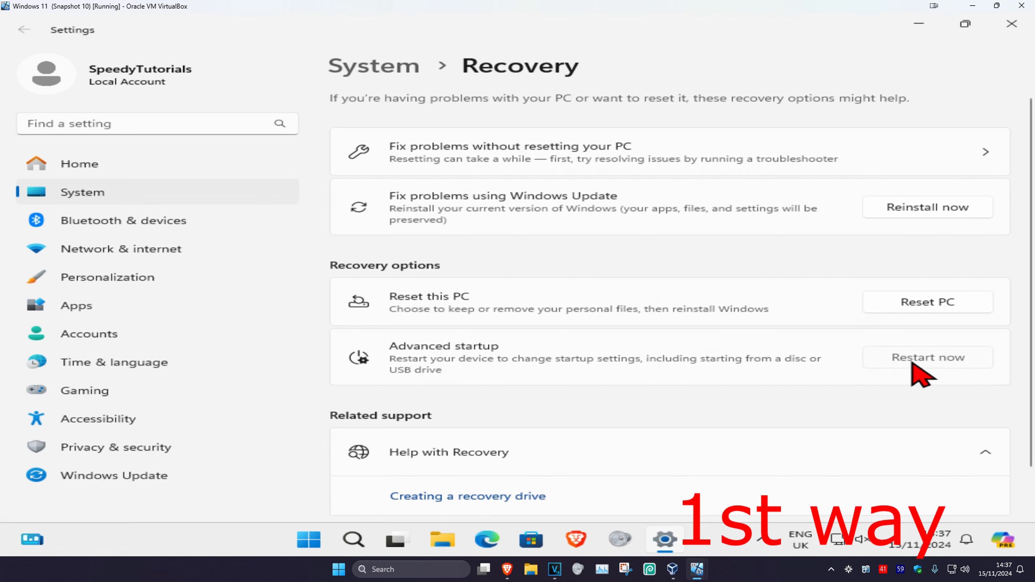
left_click(927, 357)
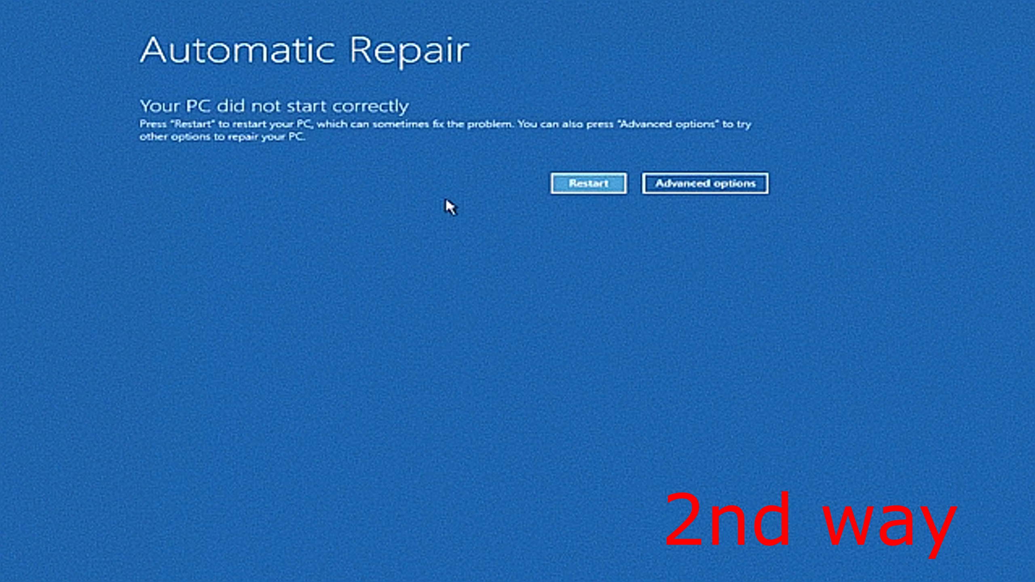
- Go through Advanced options, Troubleshoot and more options to launch Command Prompt
left_click(705, 183)
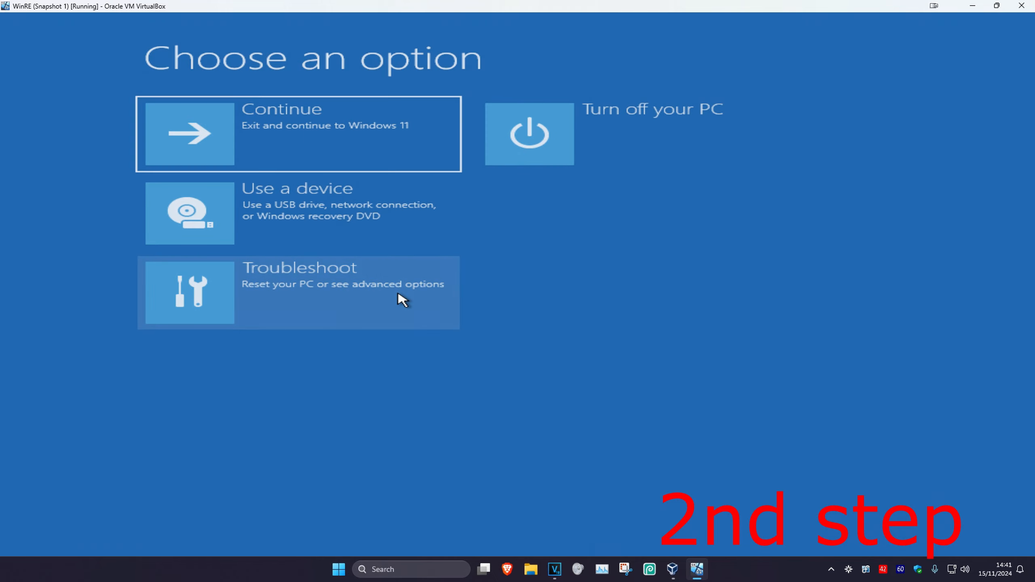
left_click(297, 292)
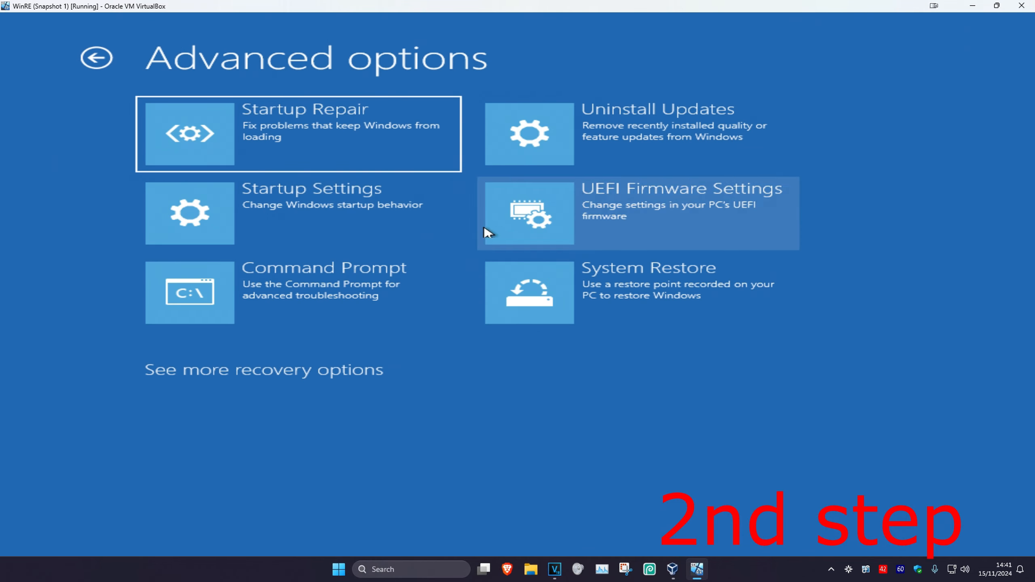
mouse_move(330, 291)
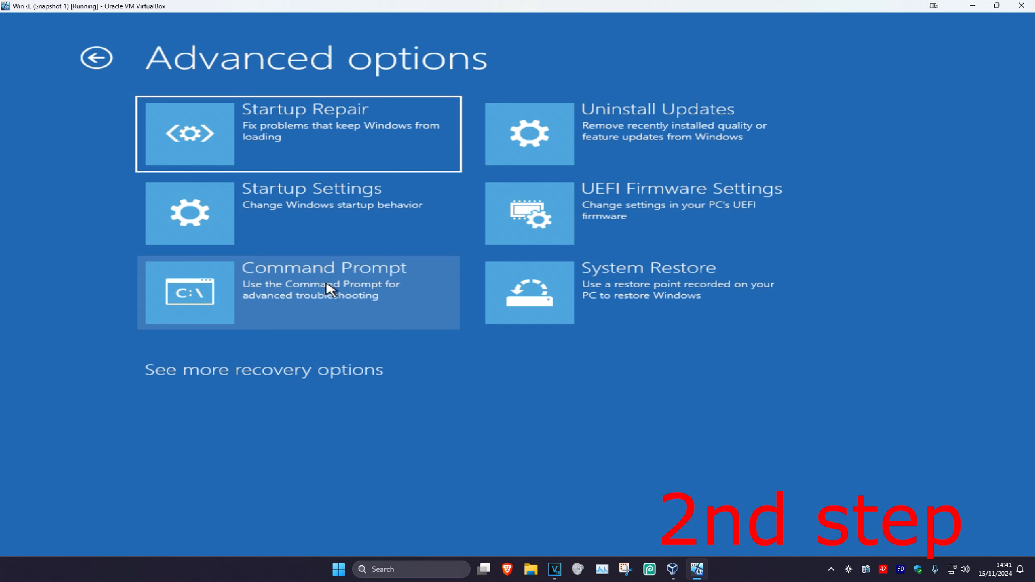
left_click(263, 370)
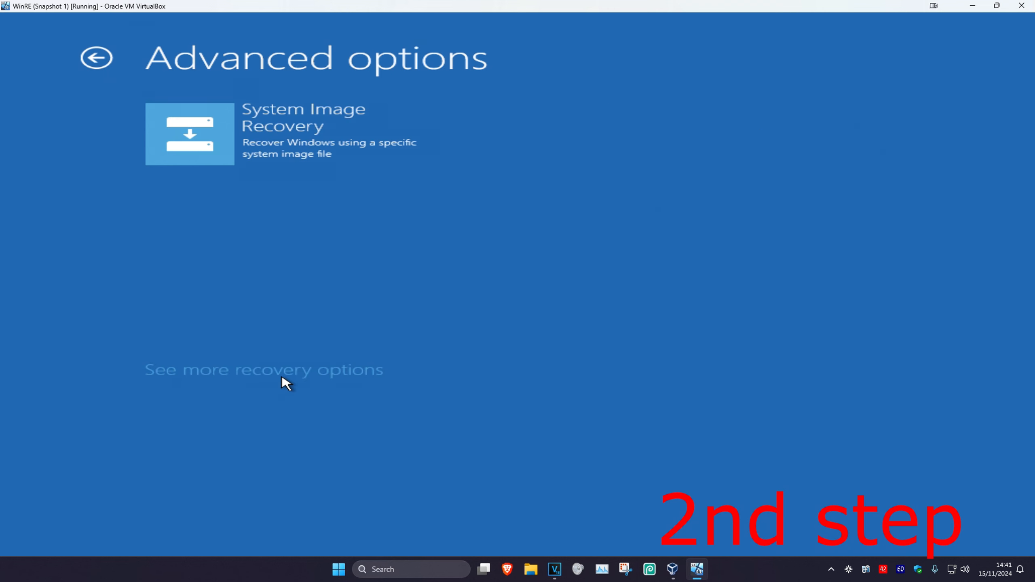
mouse_move(330, 378)
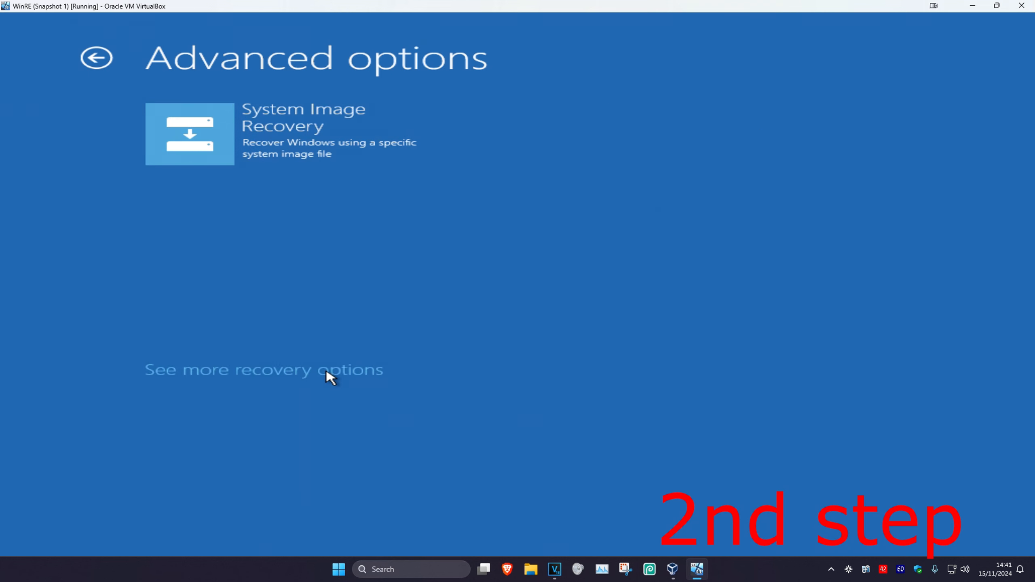
left_click(263, 369)
type("ch")
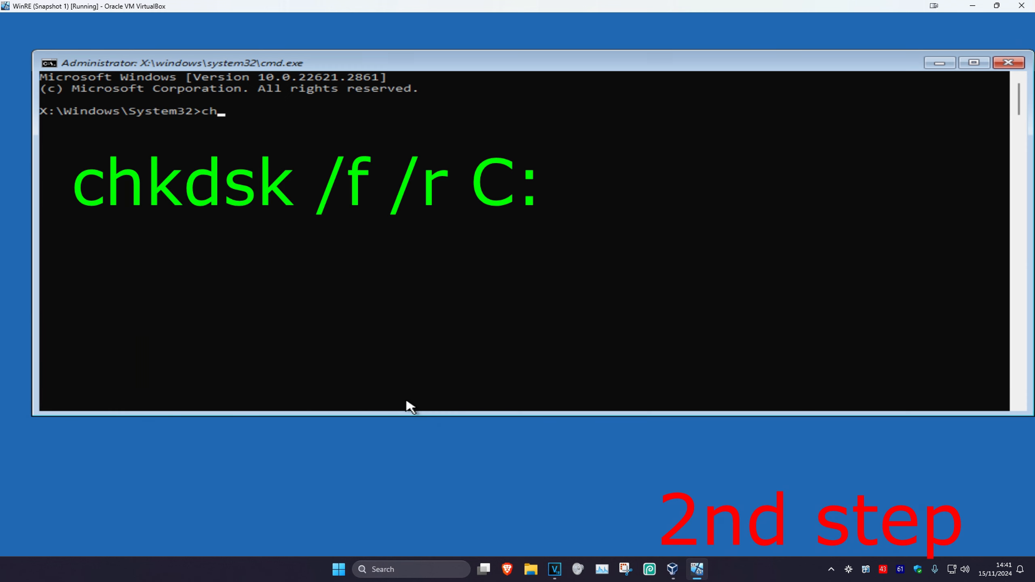
- Type the command chkdsk /f /r C: at the recovery prompt without running it
type("kdsk /f")
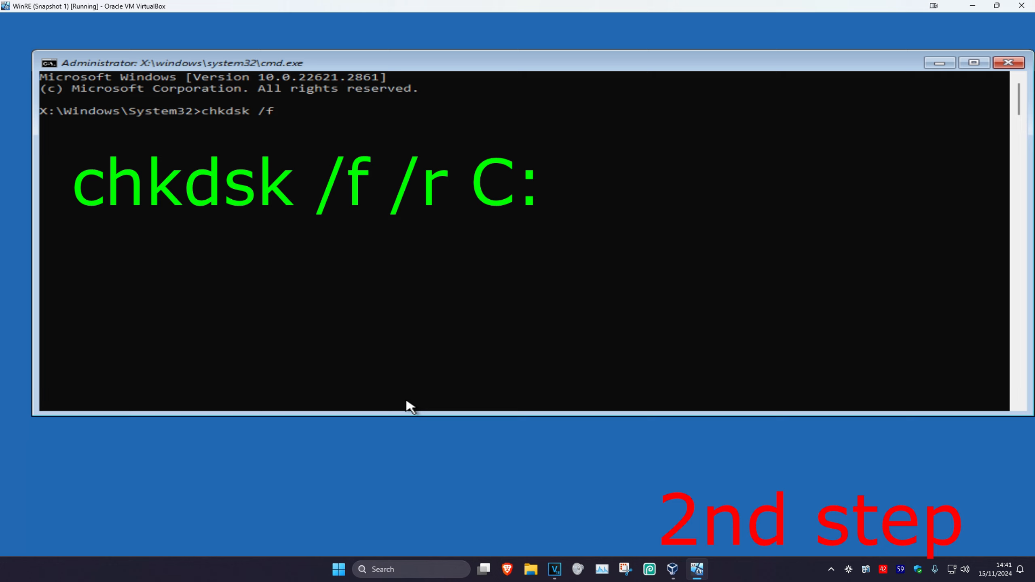
type("/r")
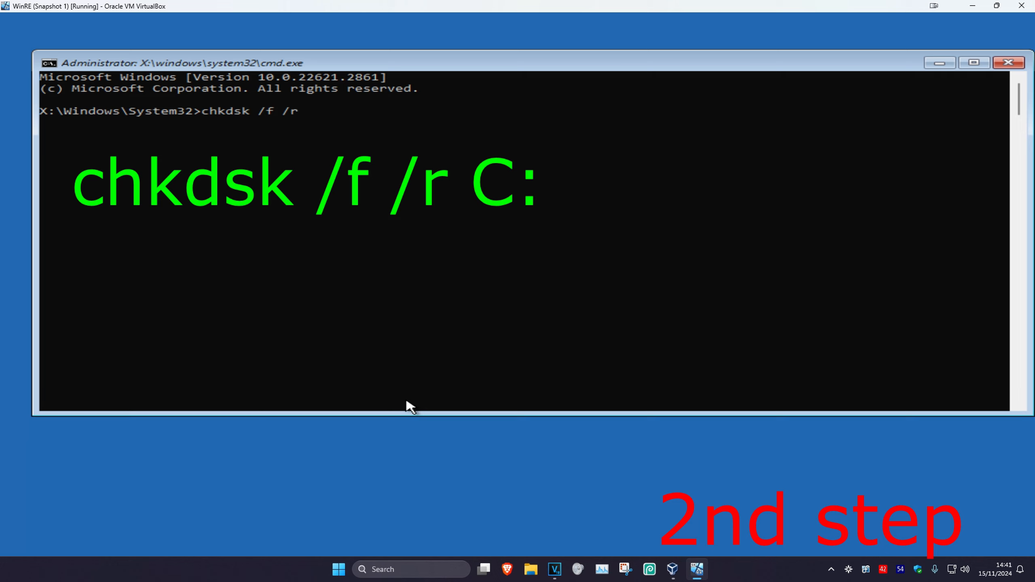
type("C")
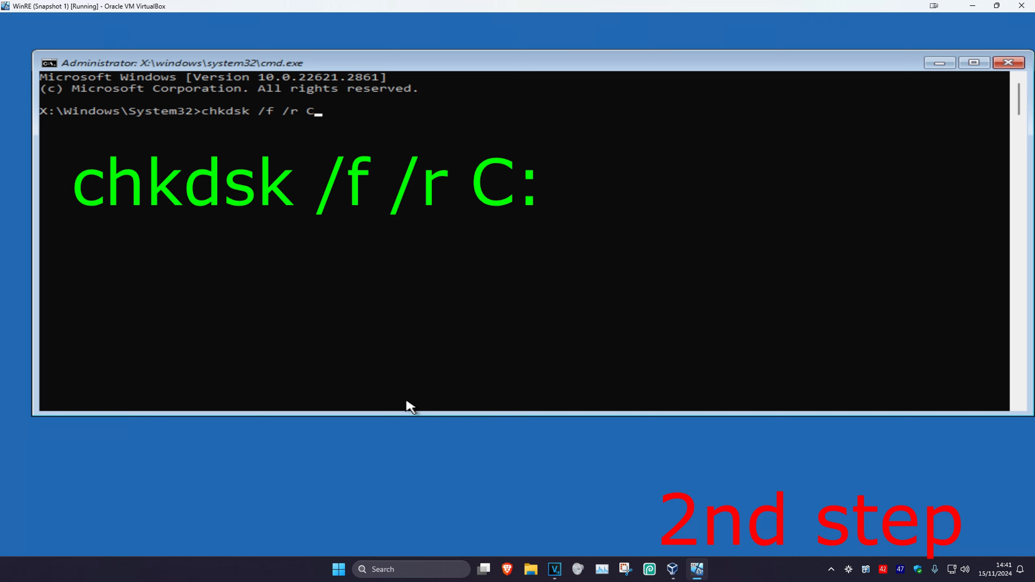